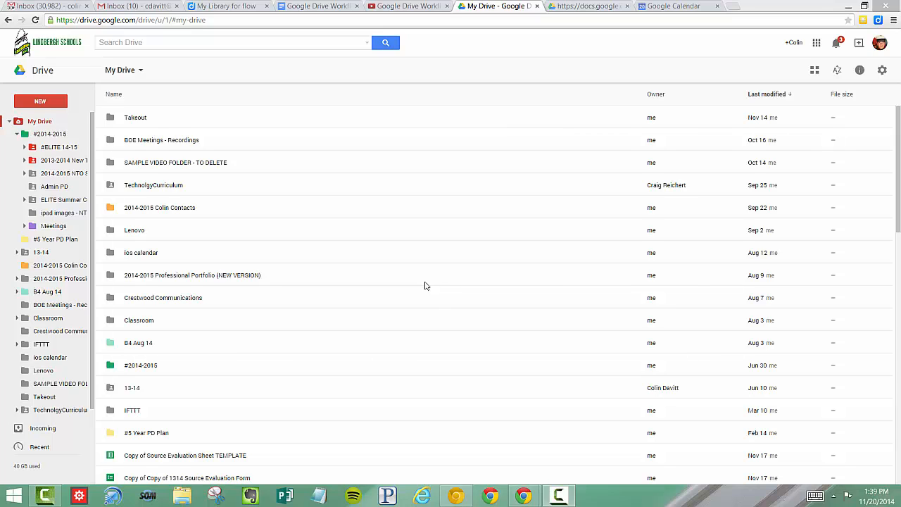
pyautogui.moveTo(373, 250)
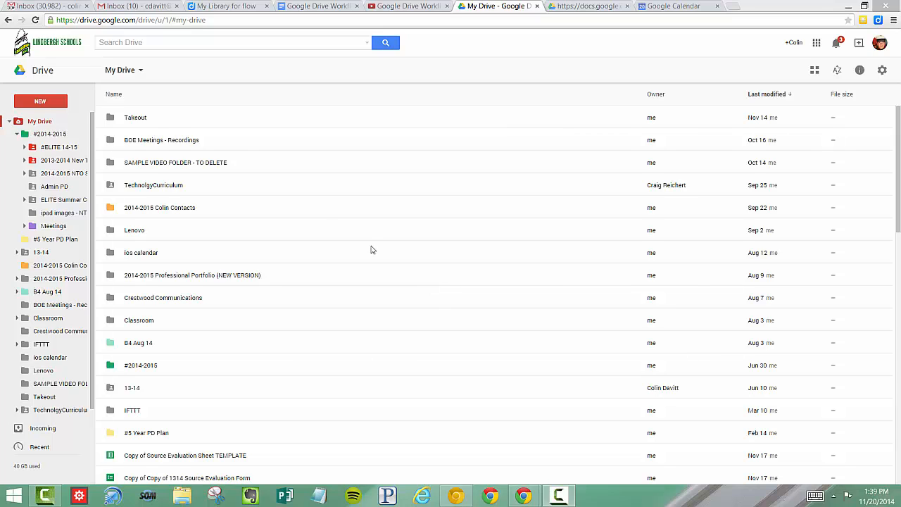
# - Create a new folder named '14-15' in My Drive
pyautogui.click(40, 100)
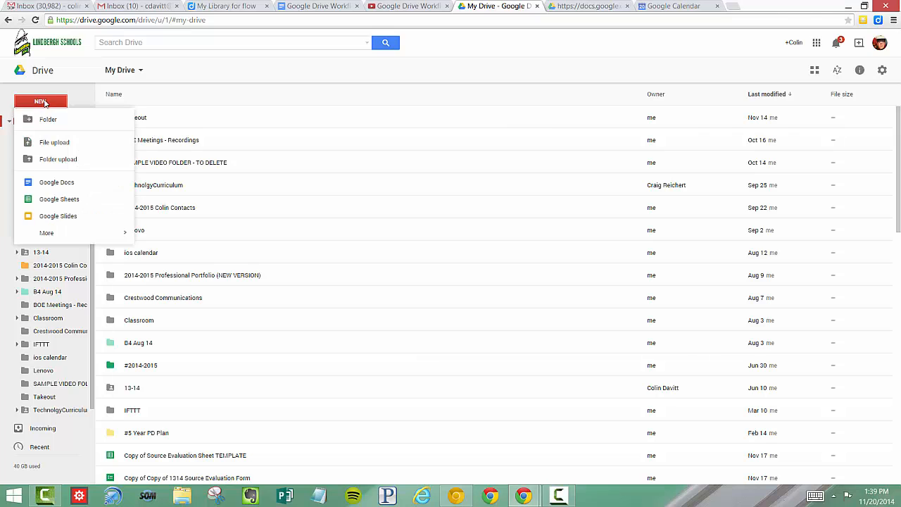
pyautogui.click(47, 118)
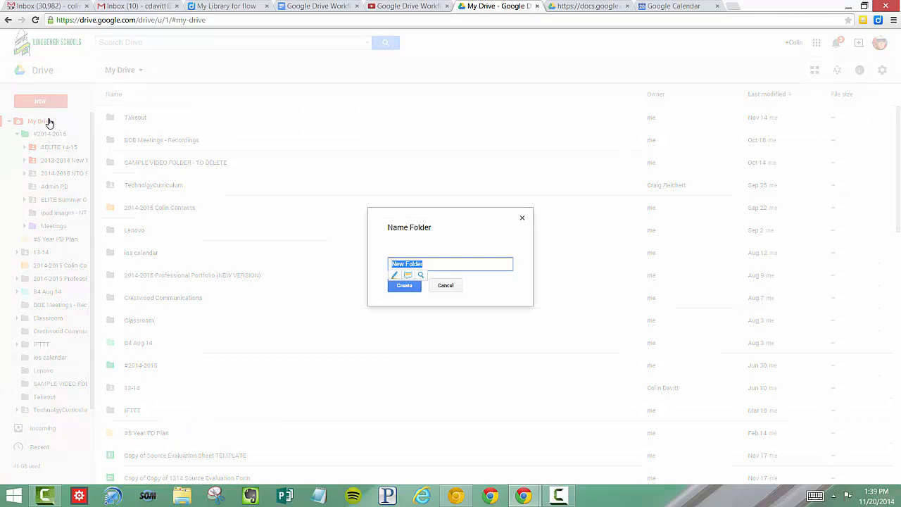
pyautogui.write('1')
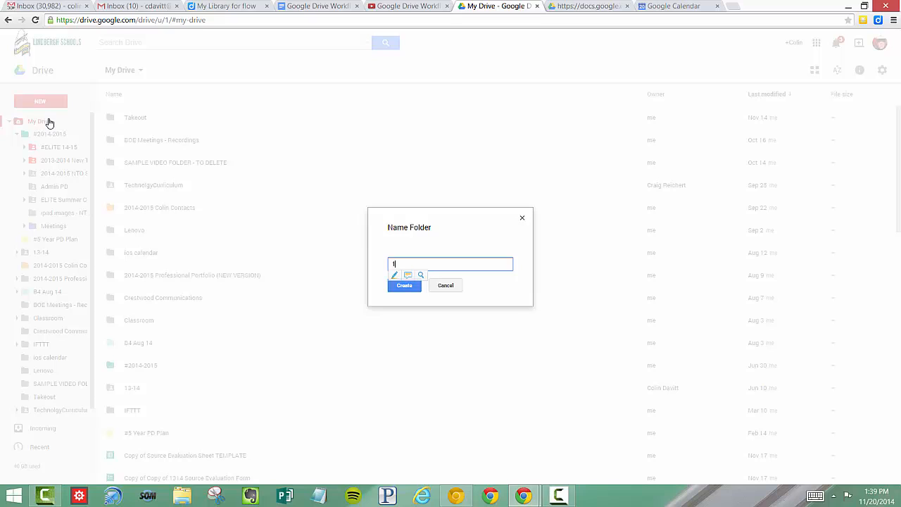
pyautogui.write('4-15')
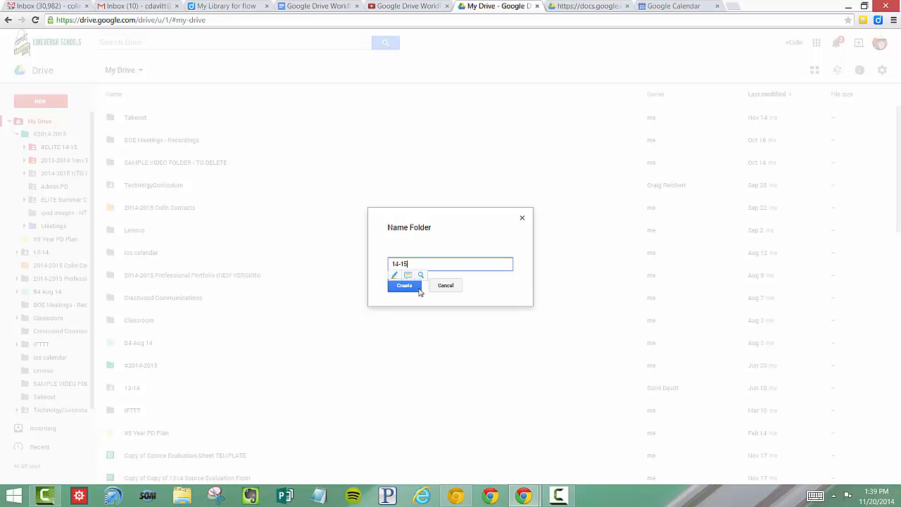
pyautogui.click(404, 286)
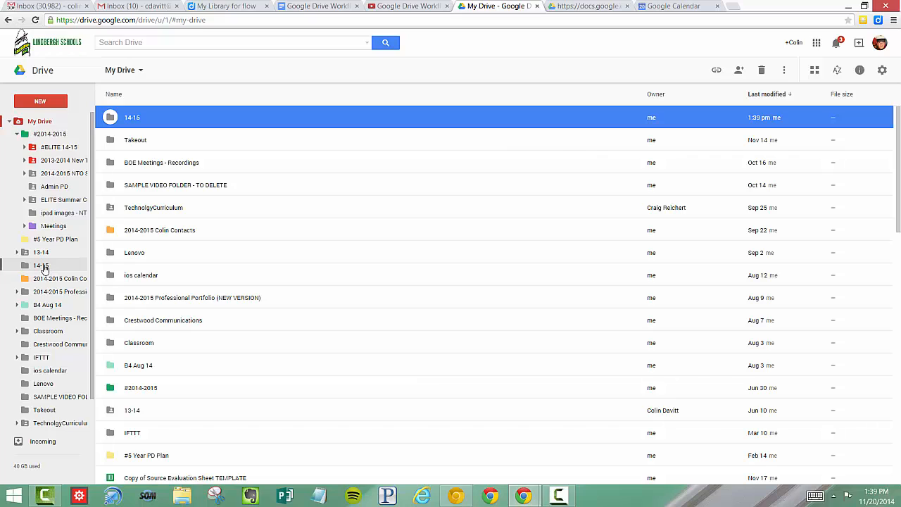
# - Change the 14-15 folder's colour to orange from its context menu
pyautogui.rightClick(41, 265)
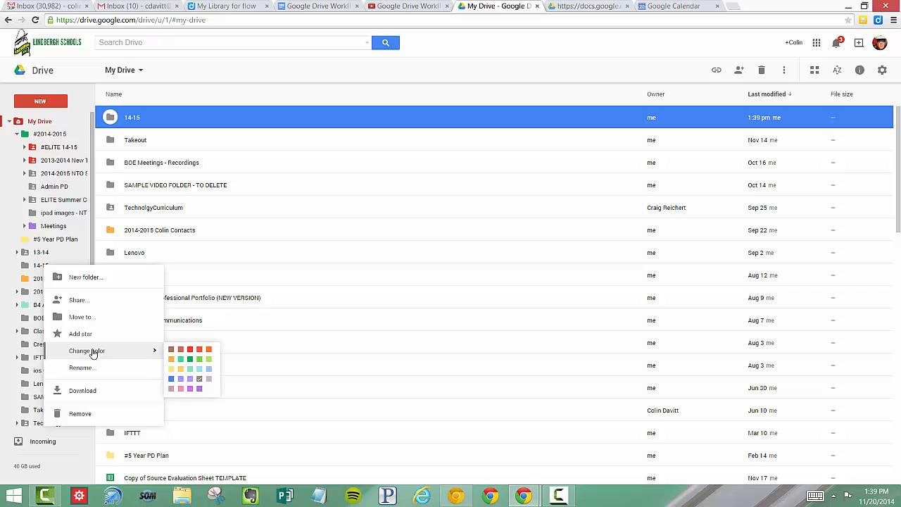
pyautogui.moveTo(209, 349)
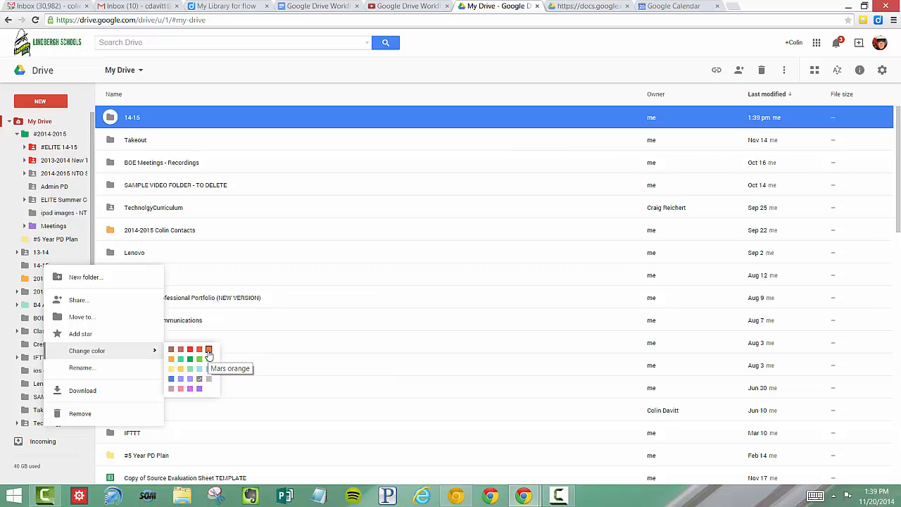
pyautogui.moveTo(171, 359)
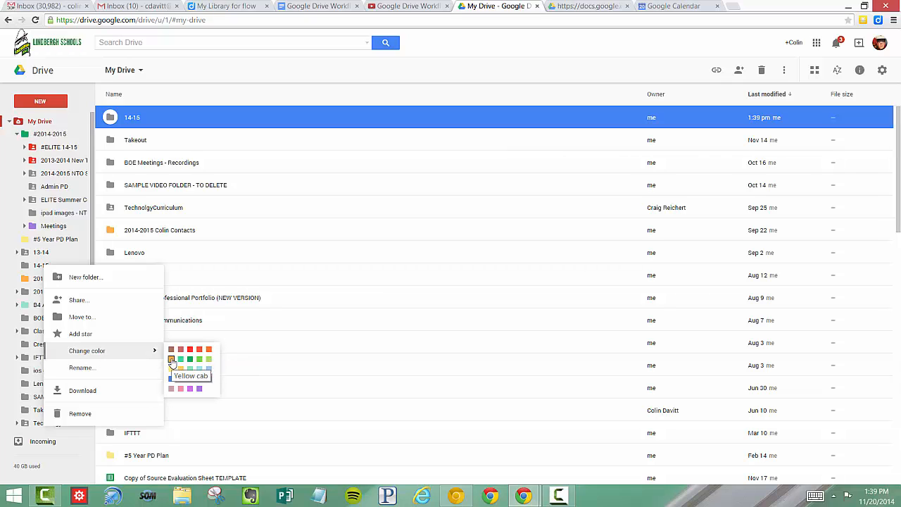
pyautogui.click(181, 359)
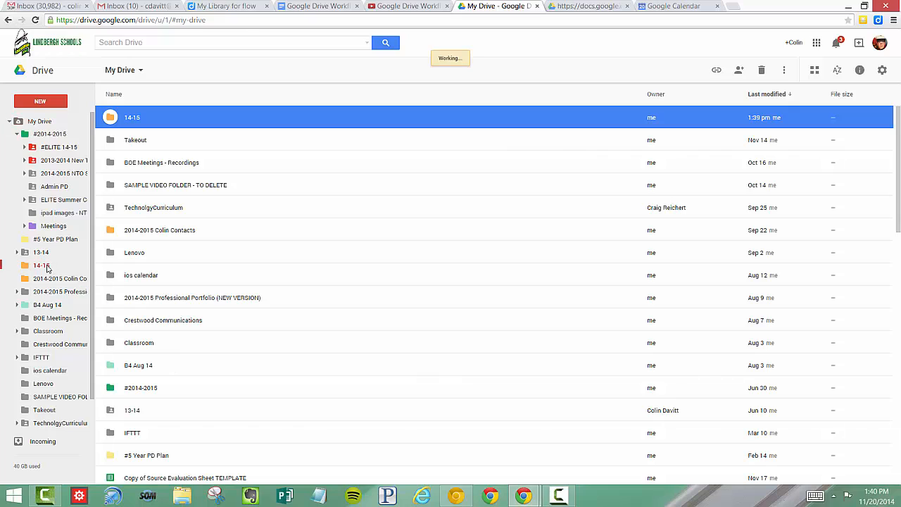
# - Inside the 14-15 folder, create a subfolder named '14-15 View Only'
pyautogui.doubleClick(132, 117)
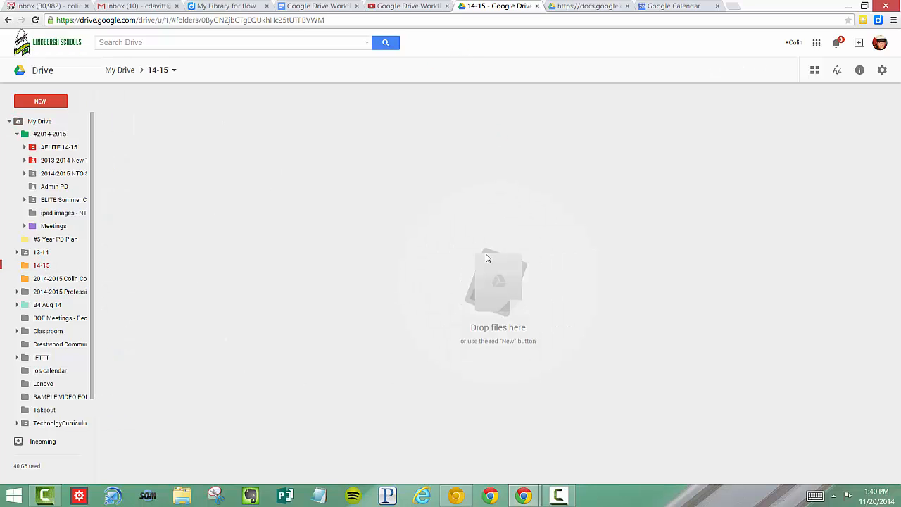
pyautogui.moveTo(357, 183)
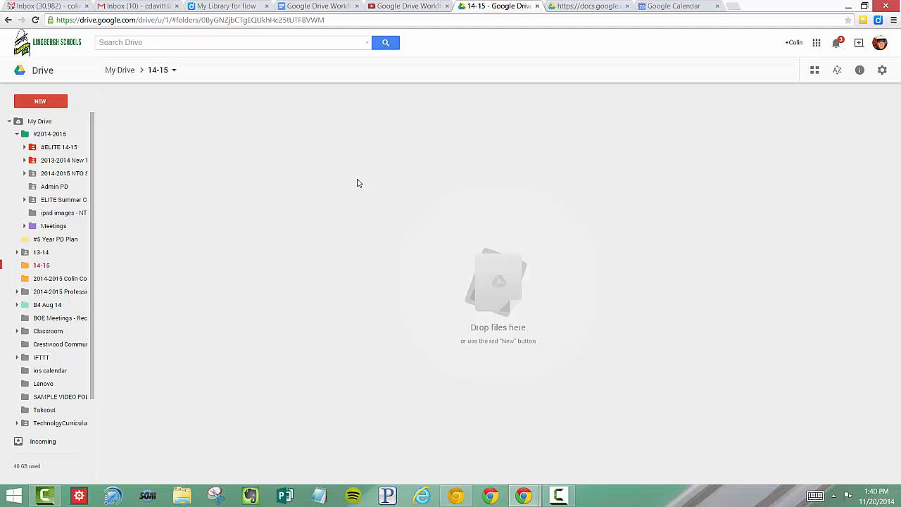
pyautogui.click(40, 101)
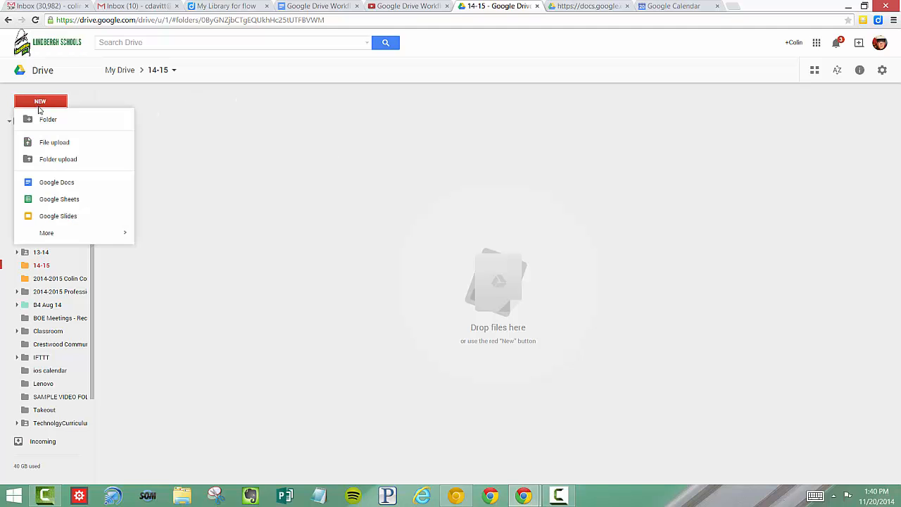
pyautogui.click(48, 119)
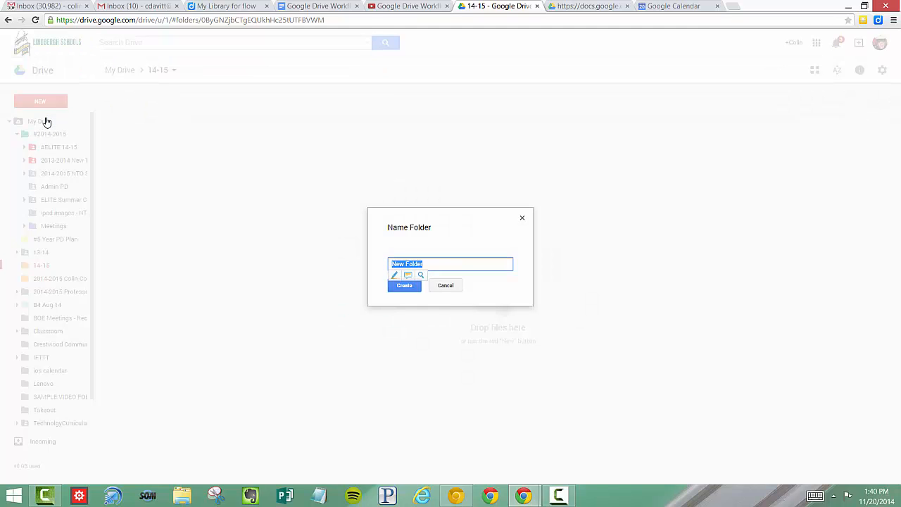
pyautogui.write('14-15 V')
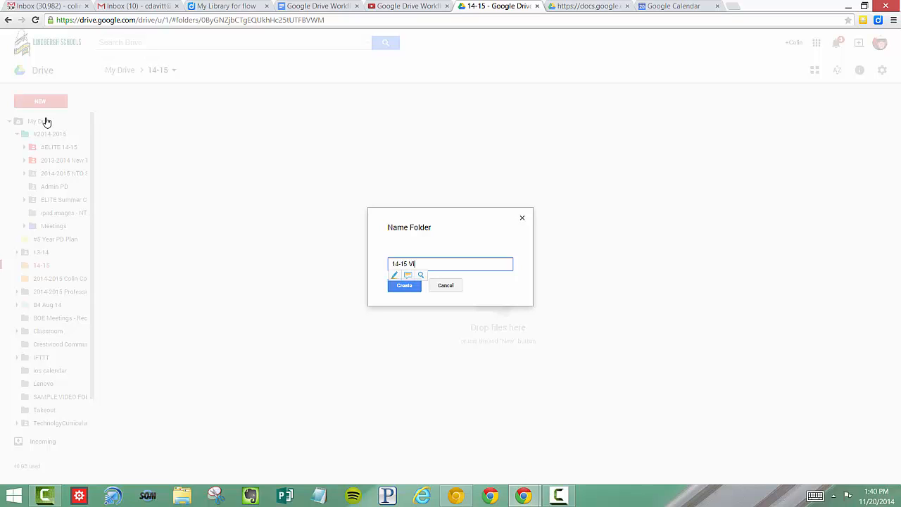
pyautogui.write('ie')
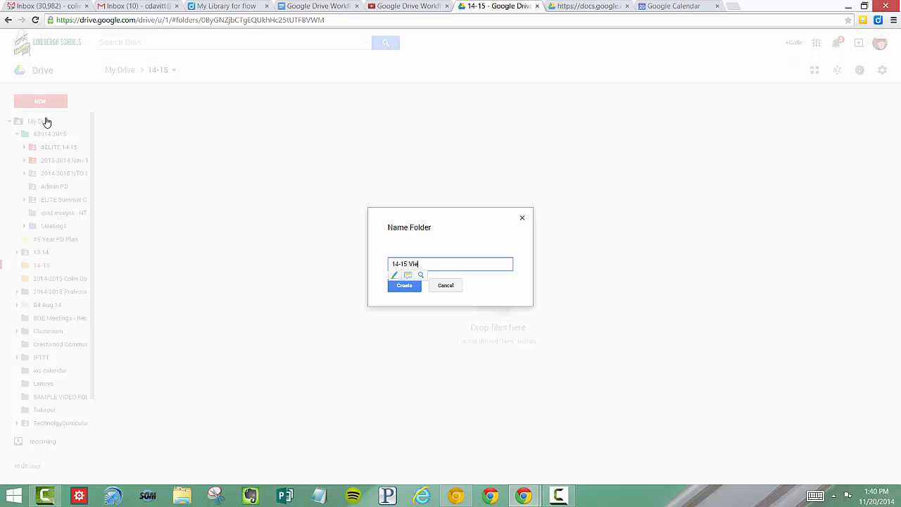
pyautogui.write('w Only')
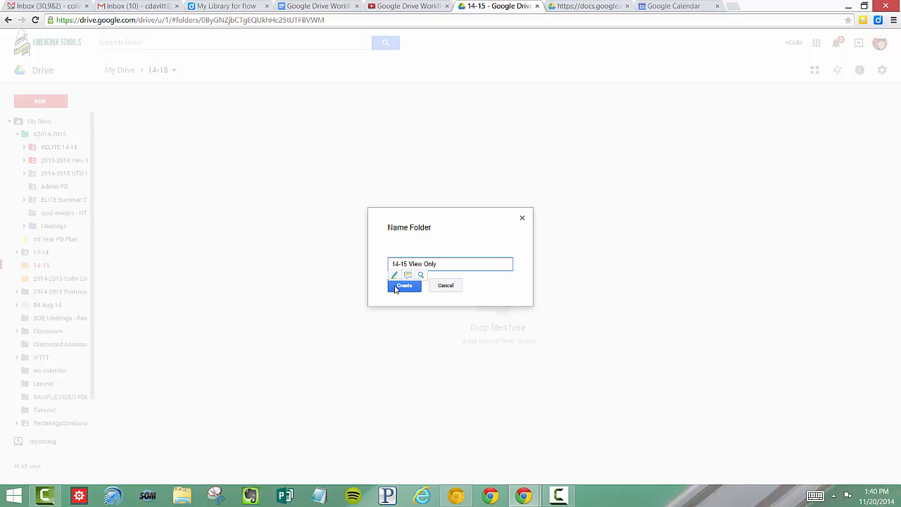
pyautogui.click(404, 285)
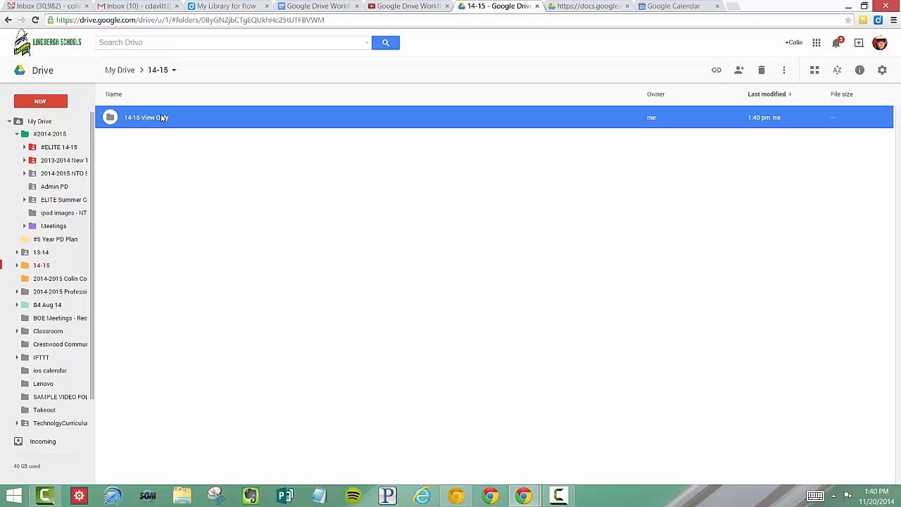
pyautogui.moveTo(40, 101)
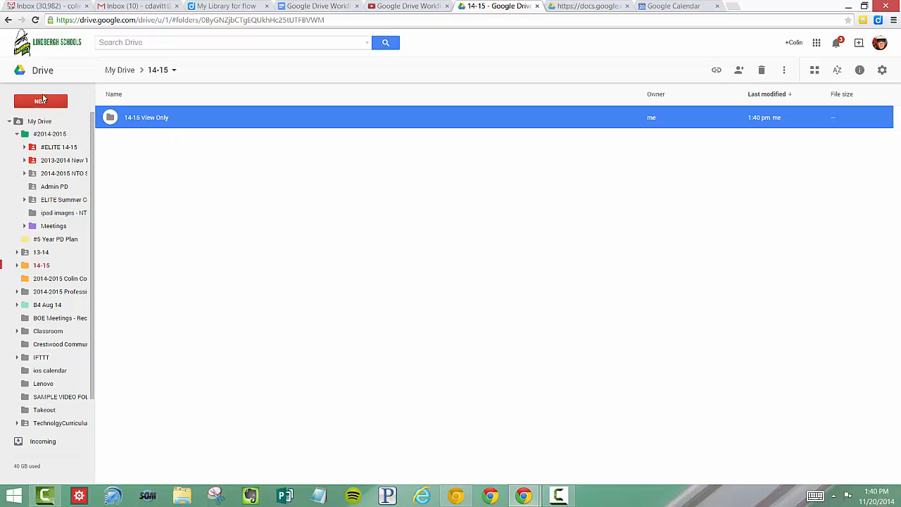
# - Create the '14-15 View Only 1st Hour' subfolder inside 14-15
pyautogui.click(40, 100)
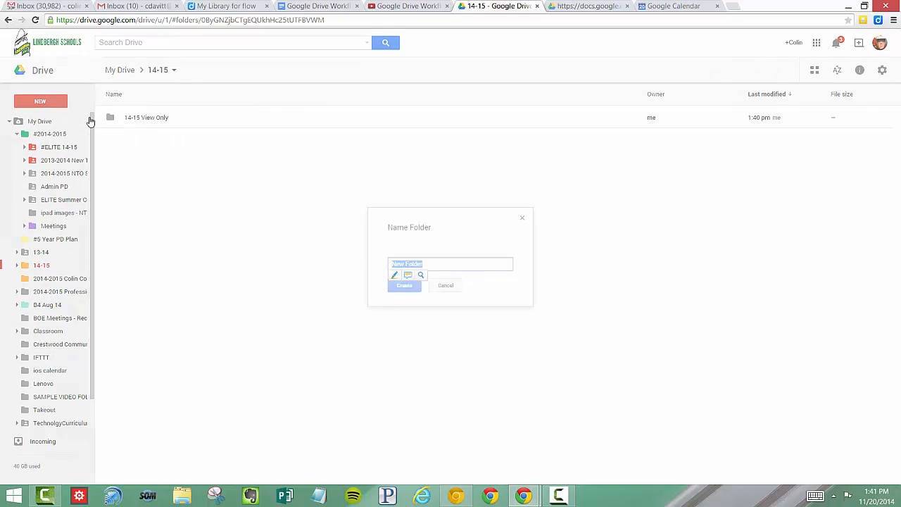
pyautogui.write('14-15')
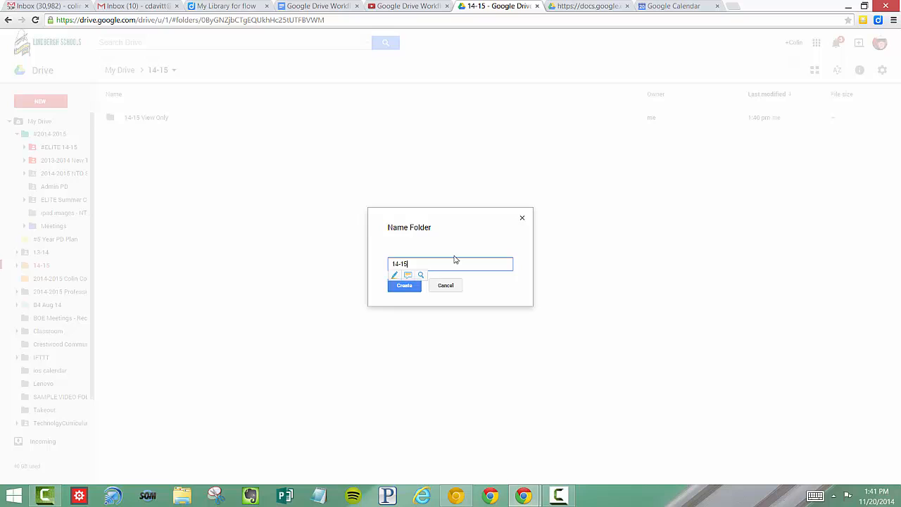
pyautogui.write('Vie')
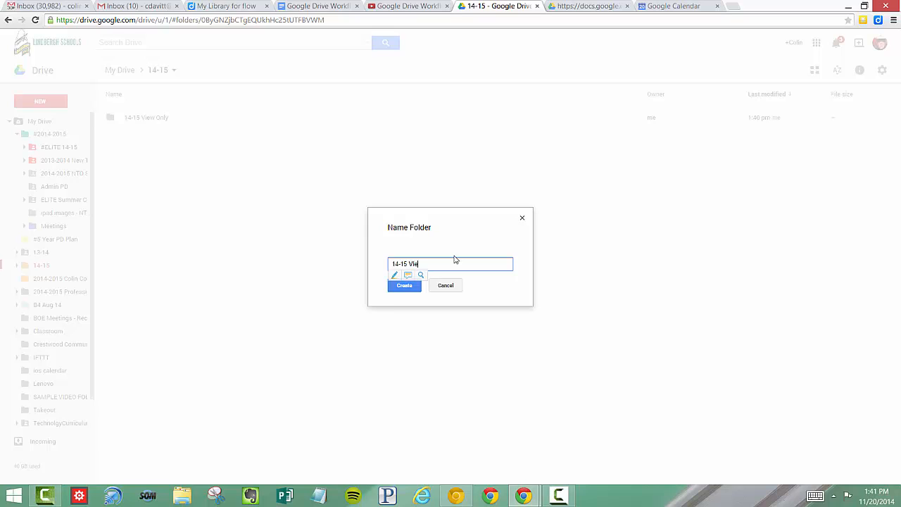
pyautogui.write('w Only')
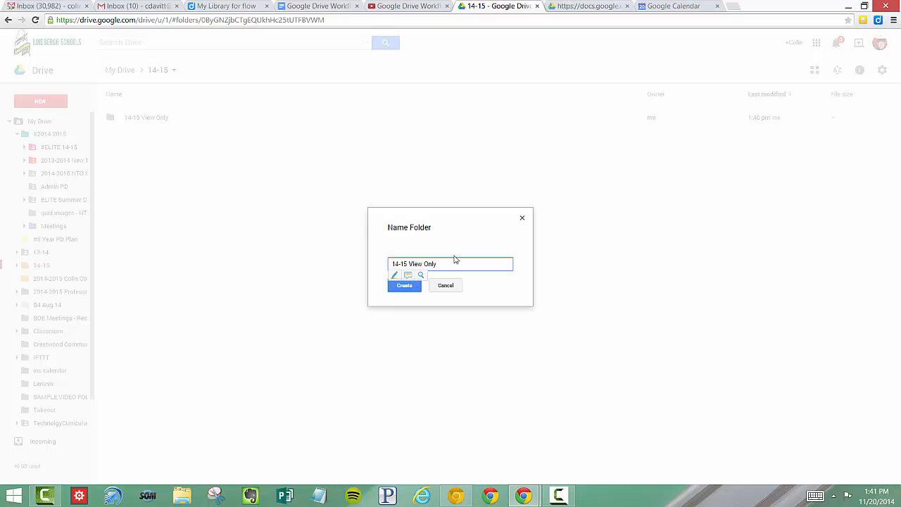
pyautogui.write('1st Hour')
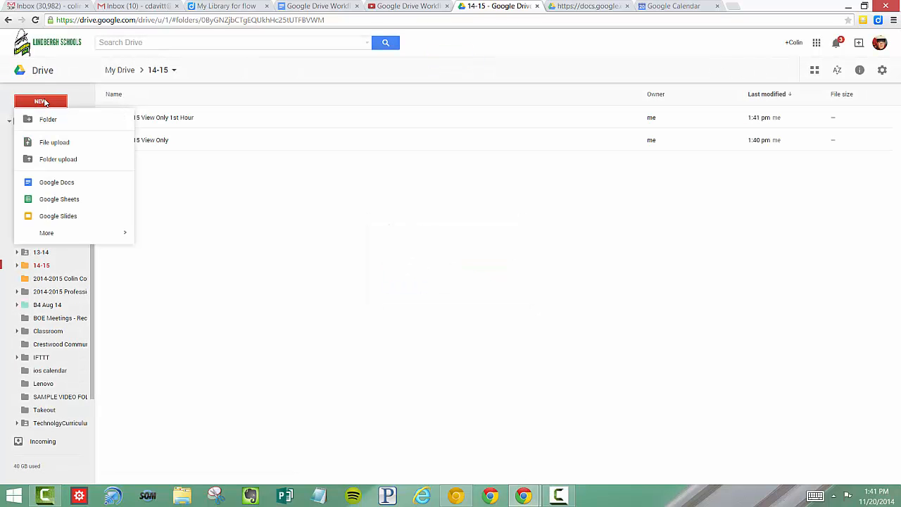
# - Create the '14-15 View Only 3rd Hour' subfolder, then select 14-15 View Only
pyautogui.click(48, 119)
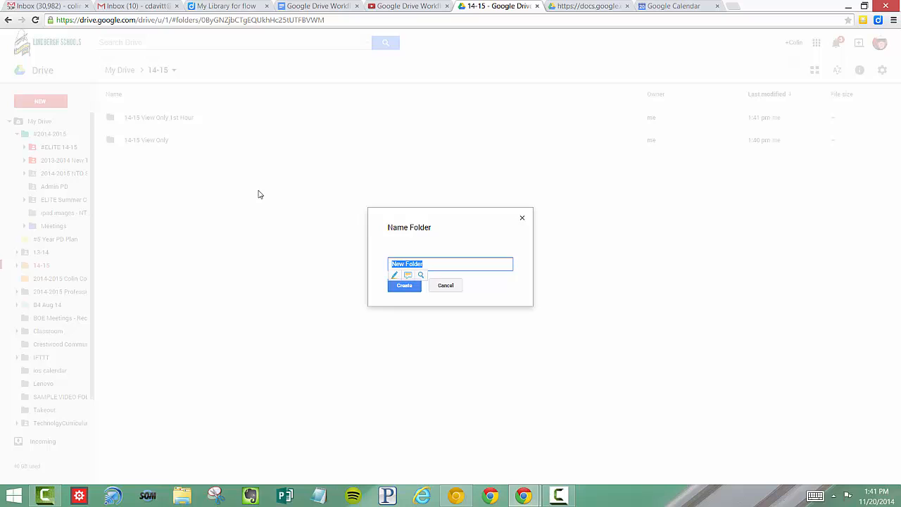
pyautogui.write('14-15')
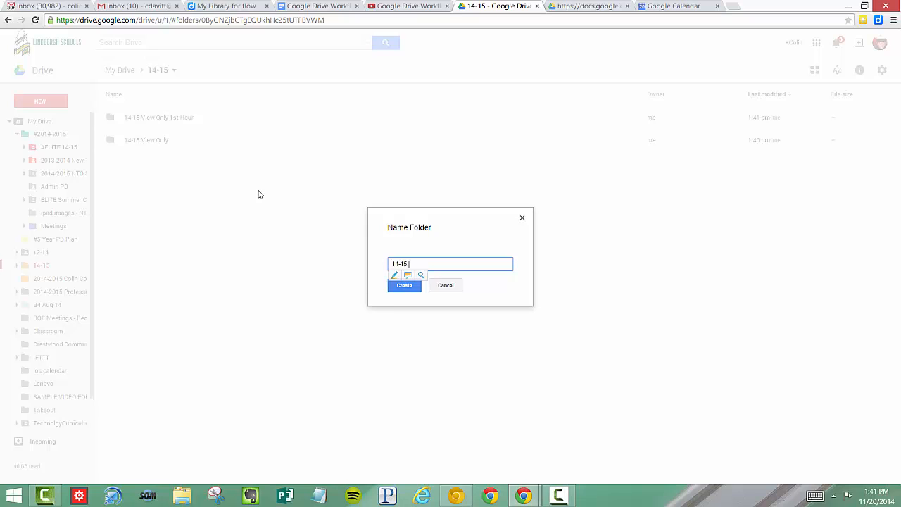
pyautogui.write('View O')
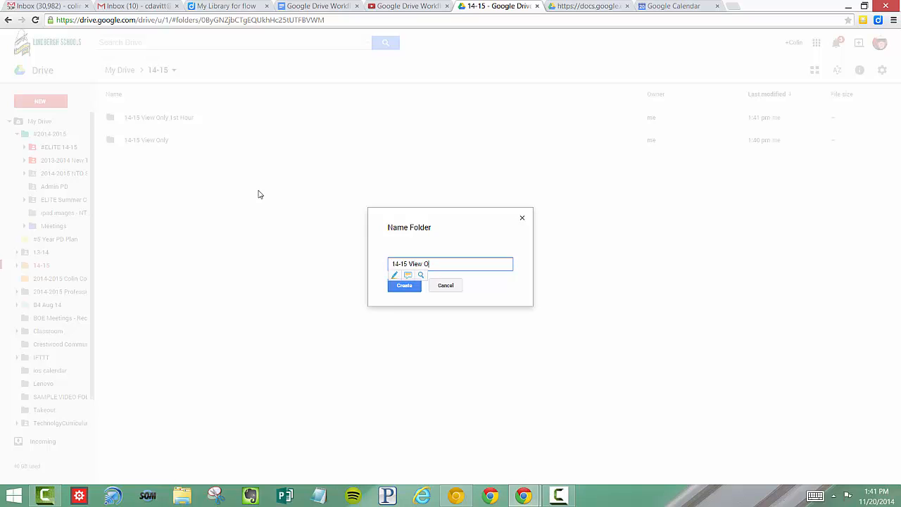
pyautogui.write('nly 3rd')
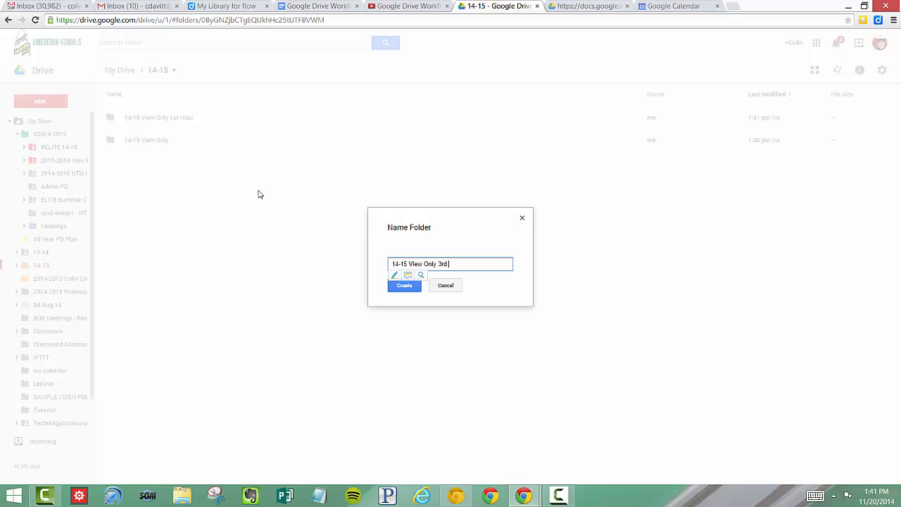
pyautogui.write('Hour')
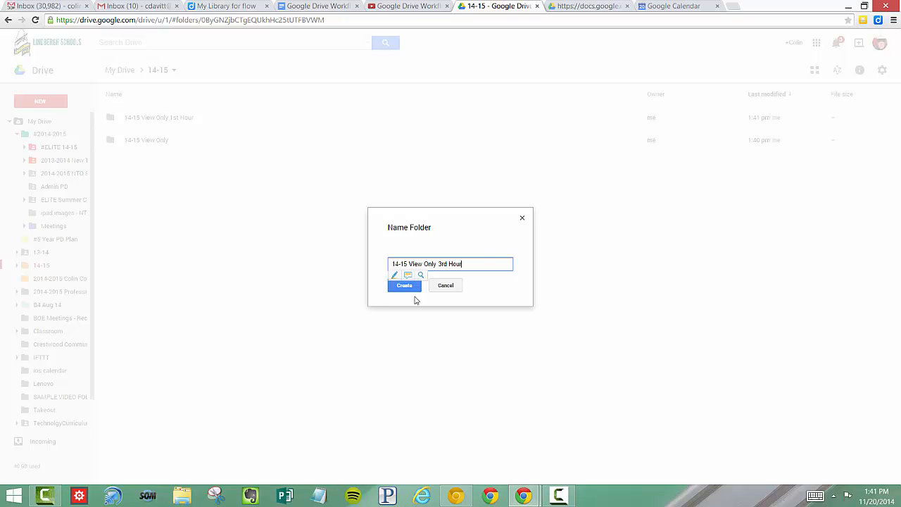
pyautogui.click(403, 286)
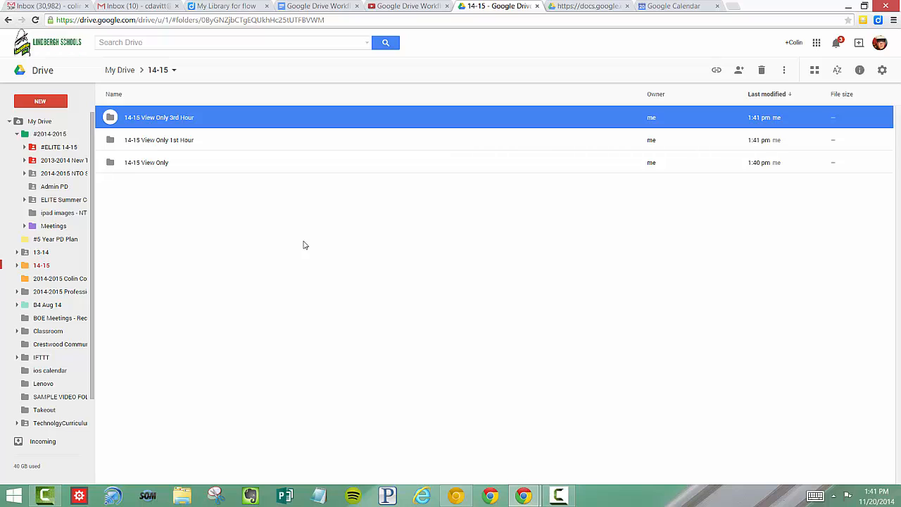
pyautogui.click(147, 163)
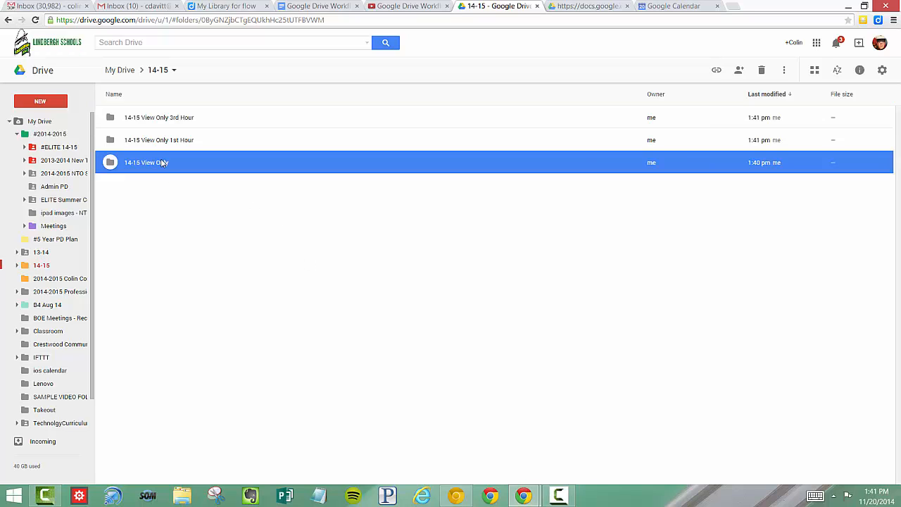
pyautogui.moveTo(385, 156)
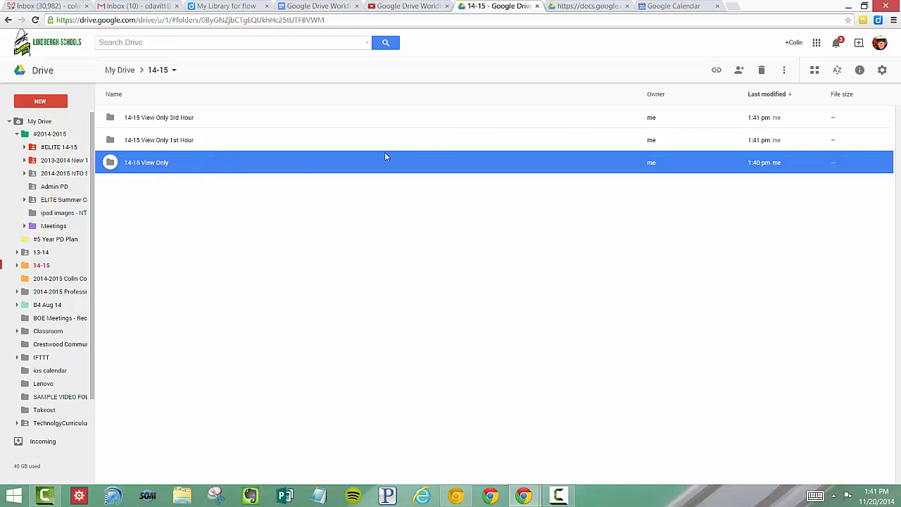
pyautogui.moveTo(739, 69)
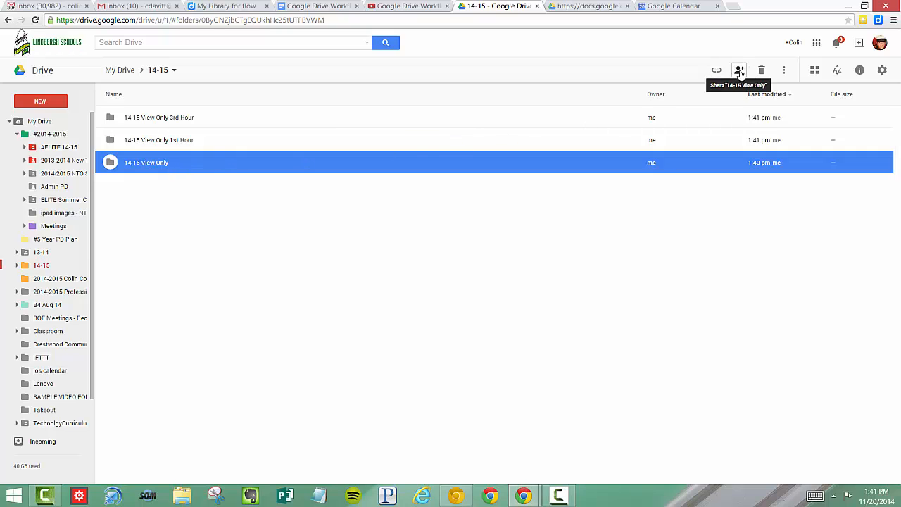
# - Share 14-15 View Only with the first suggested student, set to Can view
pyautogui.click(740, 70)
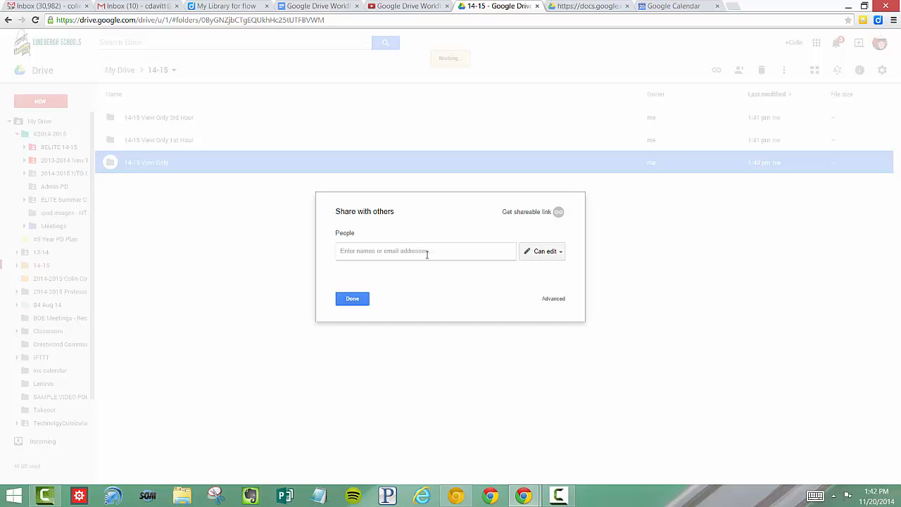
pyautogui.write('22')
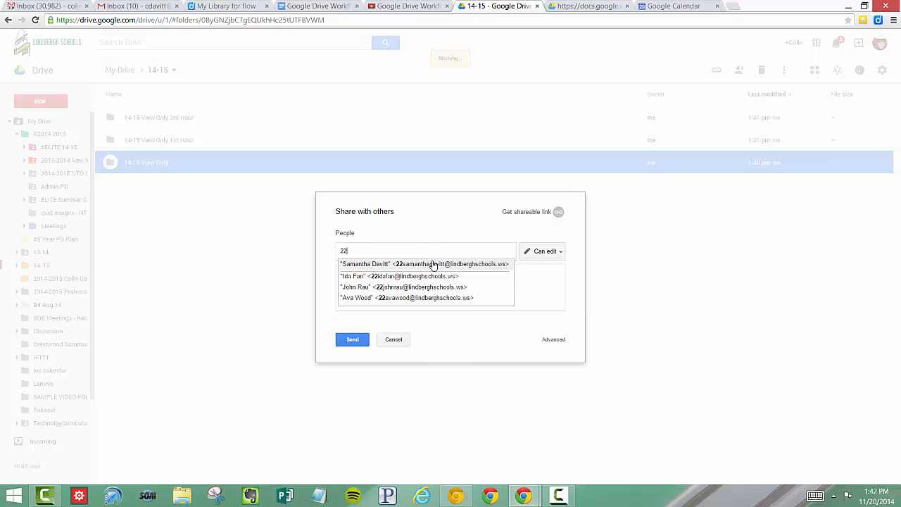
pyautogui.click(423, 263)
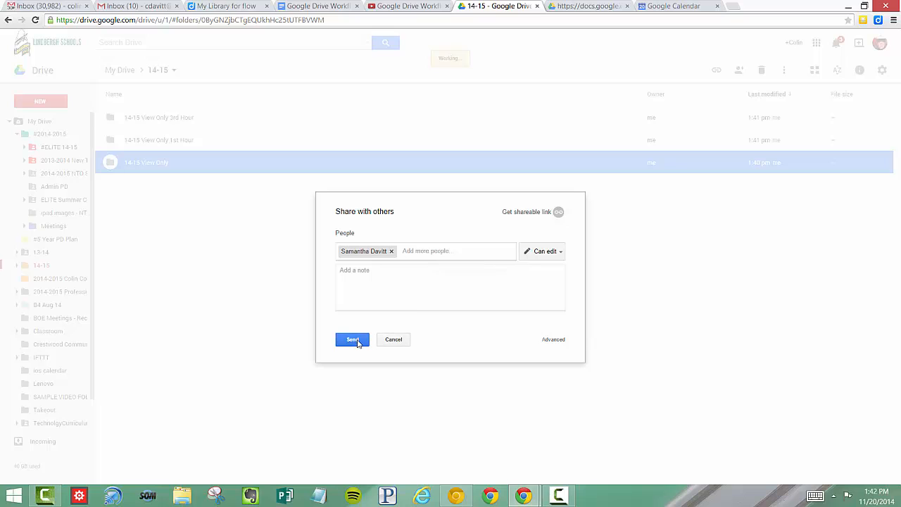
pyautogui.moveTo(542, 251)
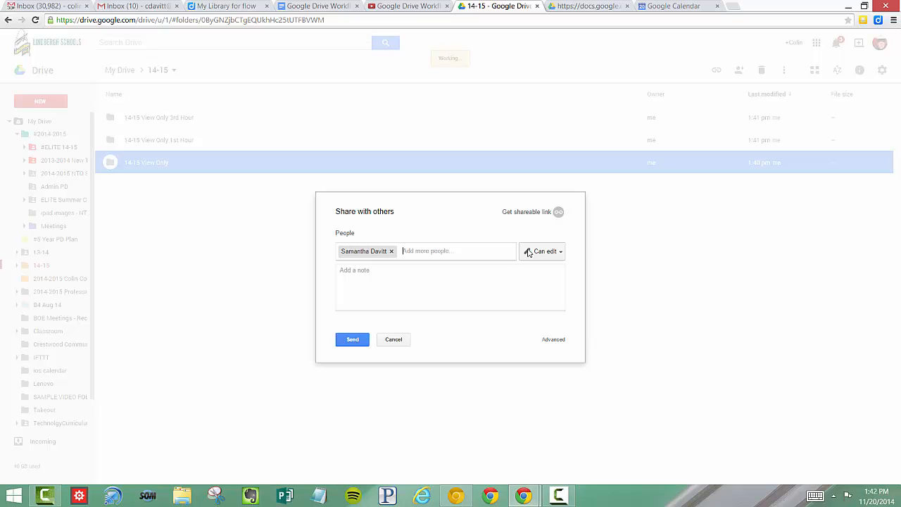
pyautogui.click(542, 251)
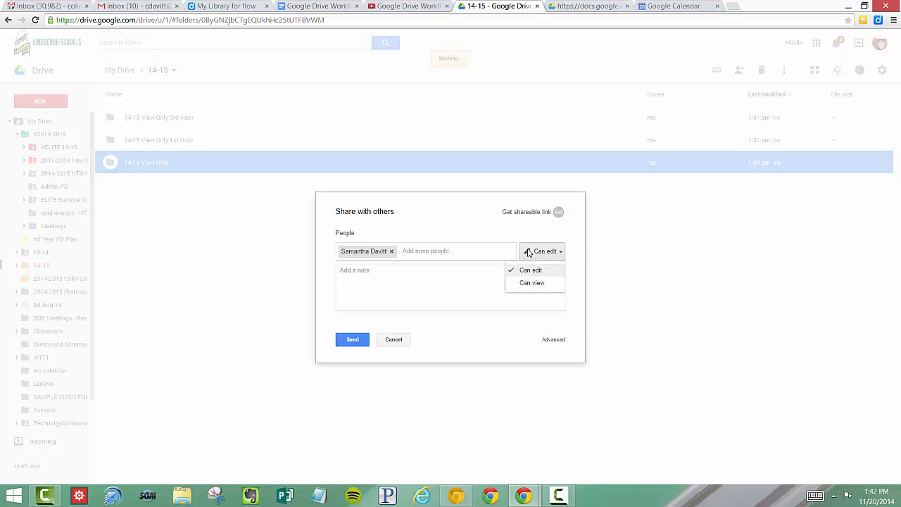
pyautogui.click(532, 282)
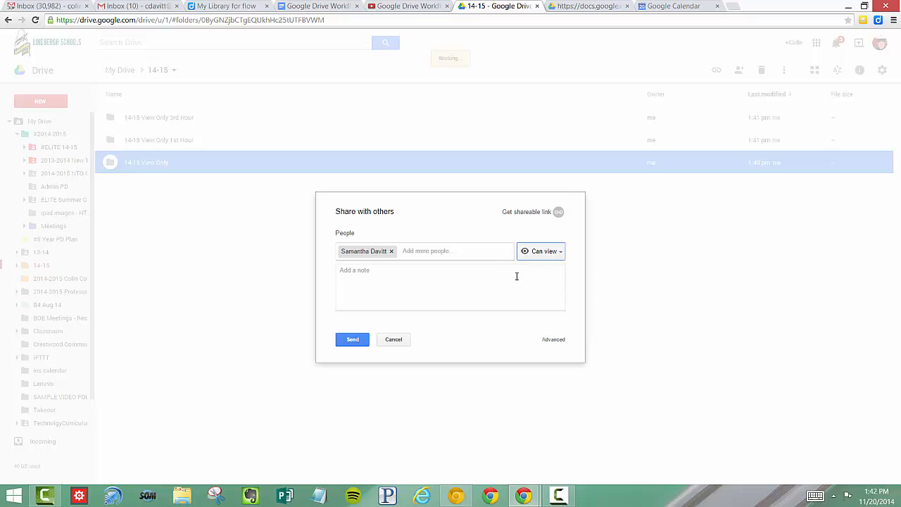
# - Add a second student to the 14-15 View Only share list
pyautogui.write('y2')
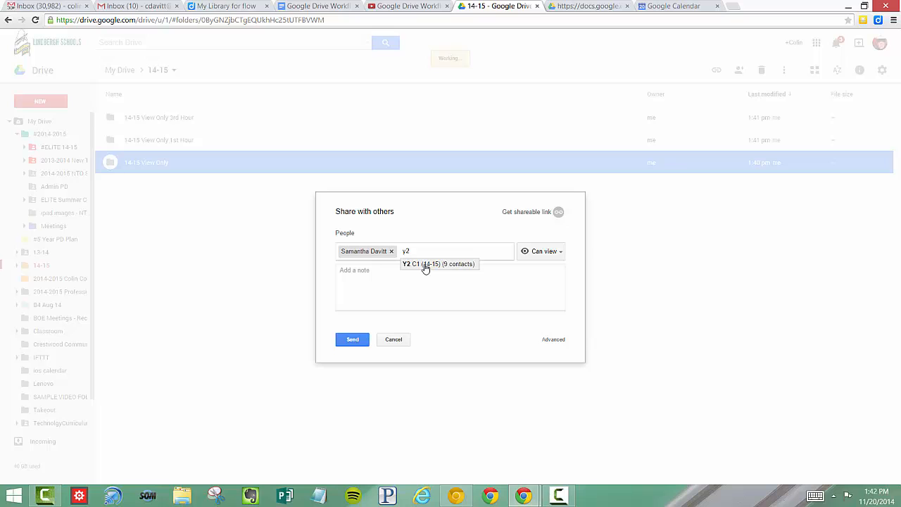
pyautogui.moveTo(465, 255)
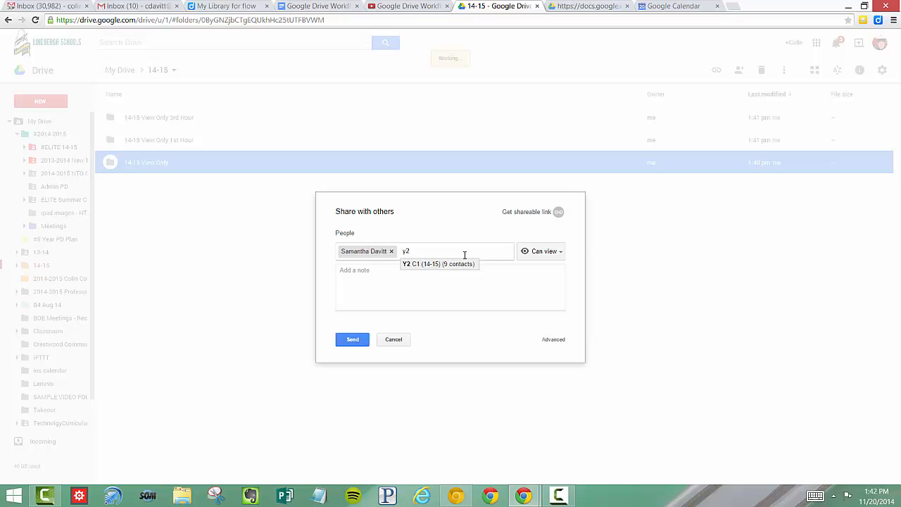
pyautogui.write('24')
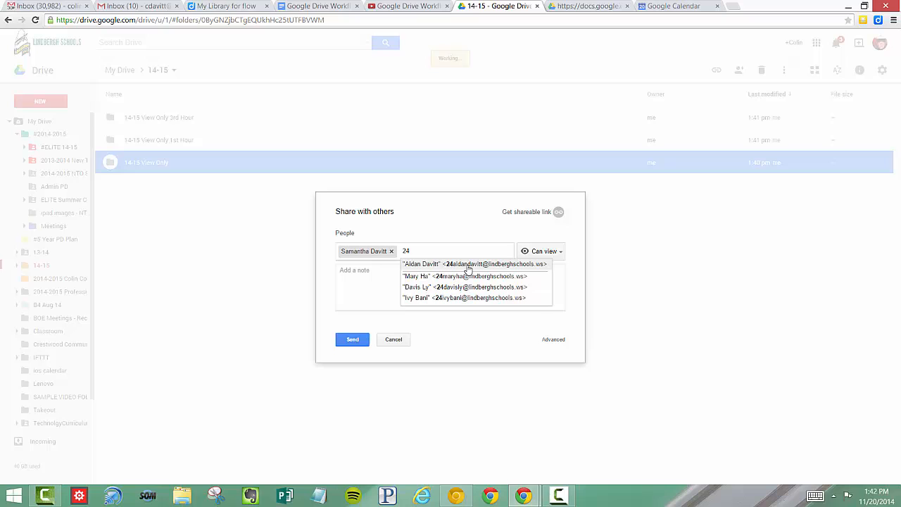
pyautogui.click(473, 264)
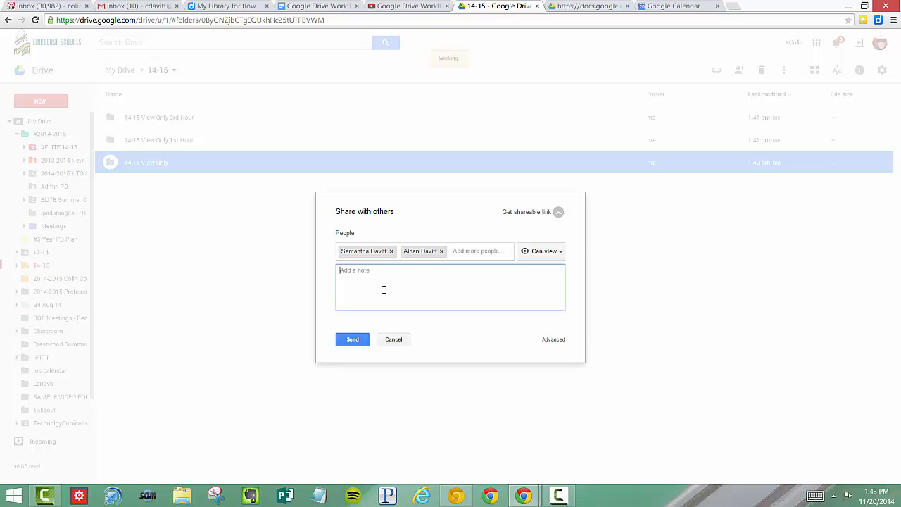
# - Send the invite with the note 'We will be using this folder for all classroom materials.'
pyautogui.write('We will be using this folder for all classroom materials.')
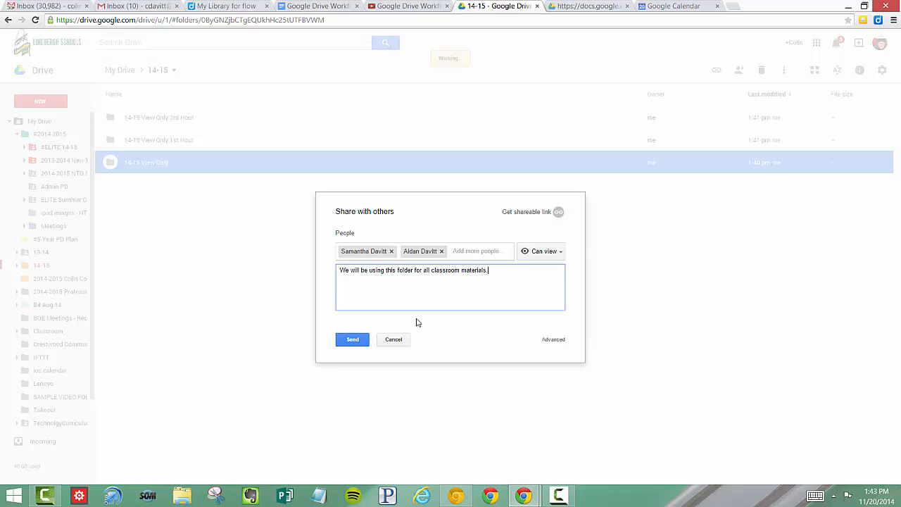
pyautogui.click(352, 340)
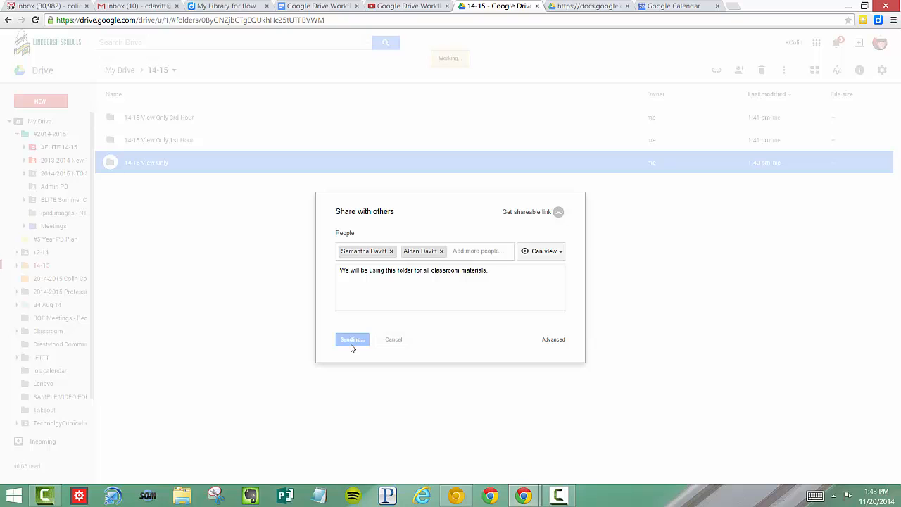
pyautogui.click(351, 339)
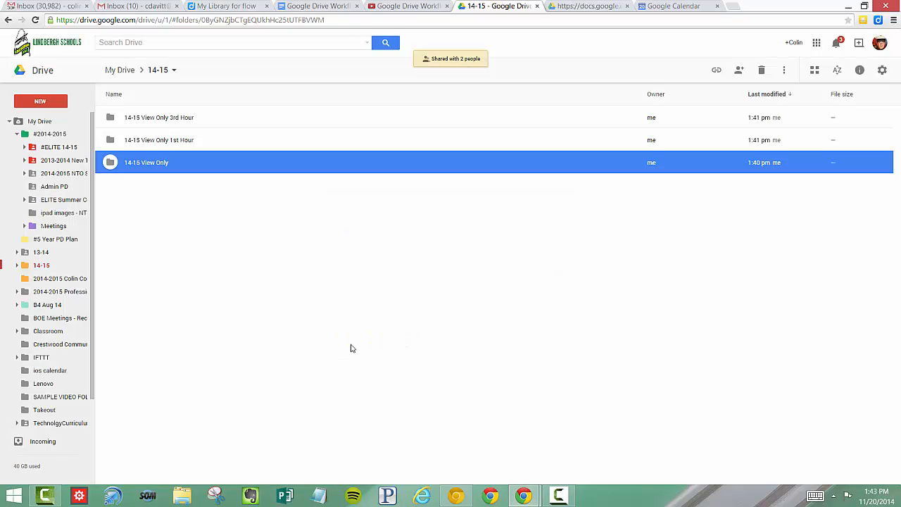